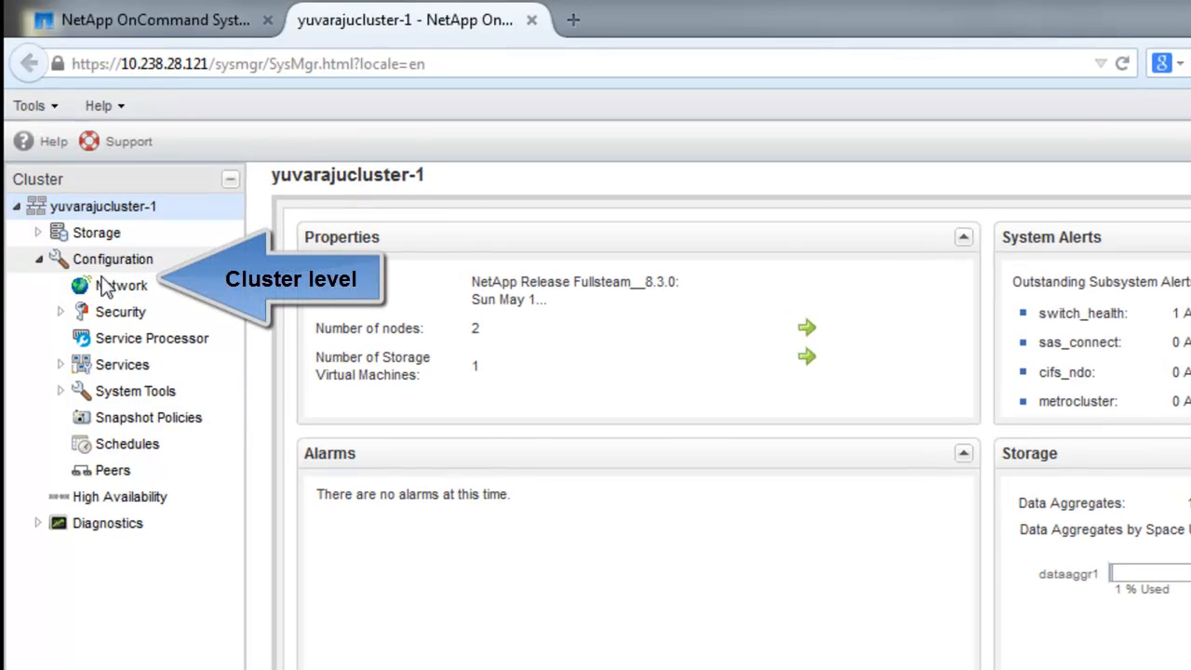
Show the cluster's broadcast domains, Cluster and Default, under Network configuration.
left_click(123, 286)
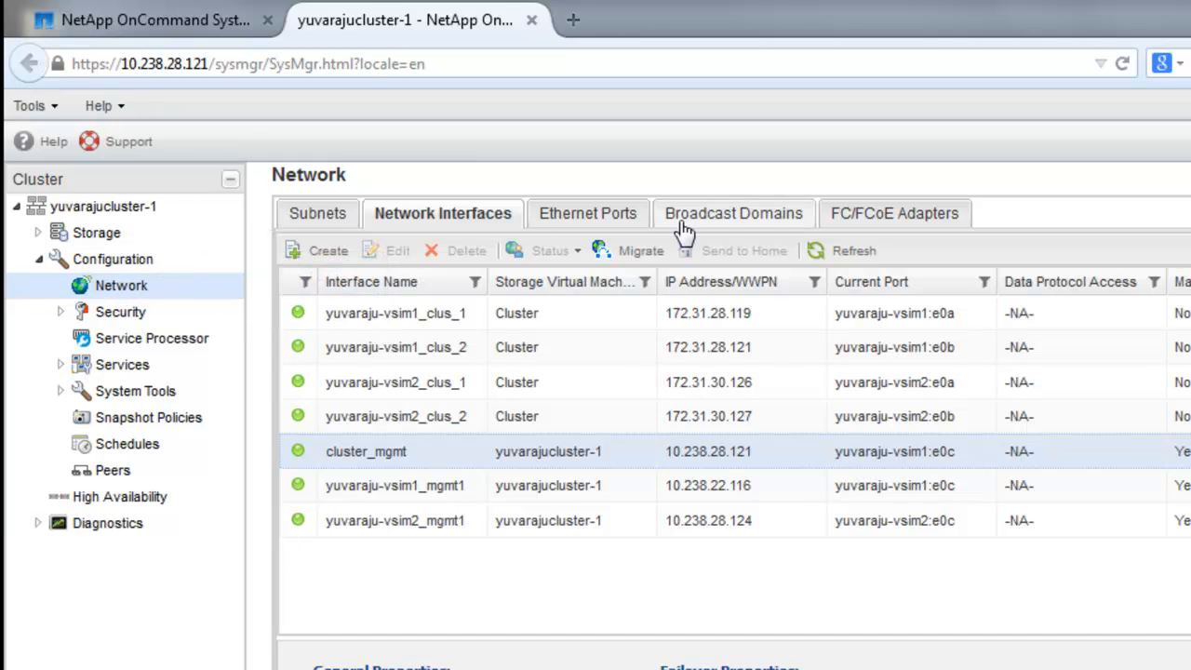
left_click(733, 213)
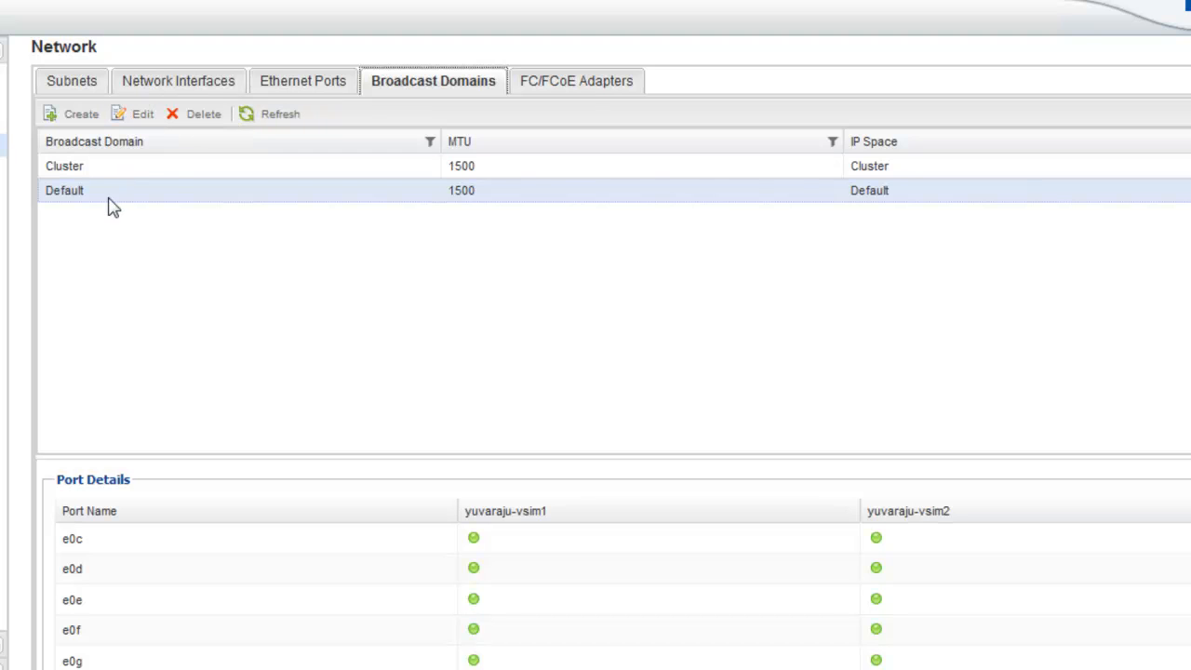
Remove ports e0d, e0e and e0f from the Default broadcast domain, leaving e0c and e0g.
left_click(141, 114)
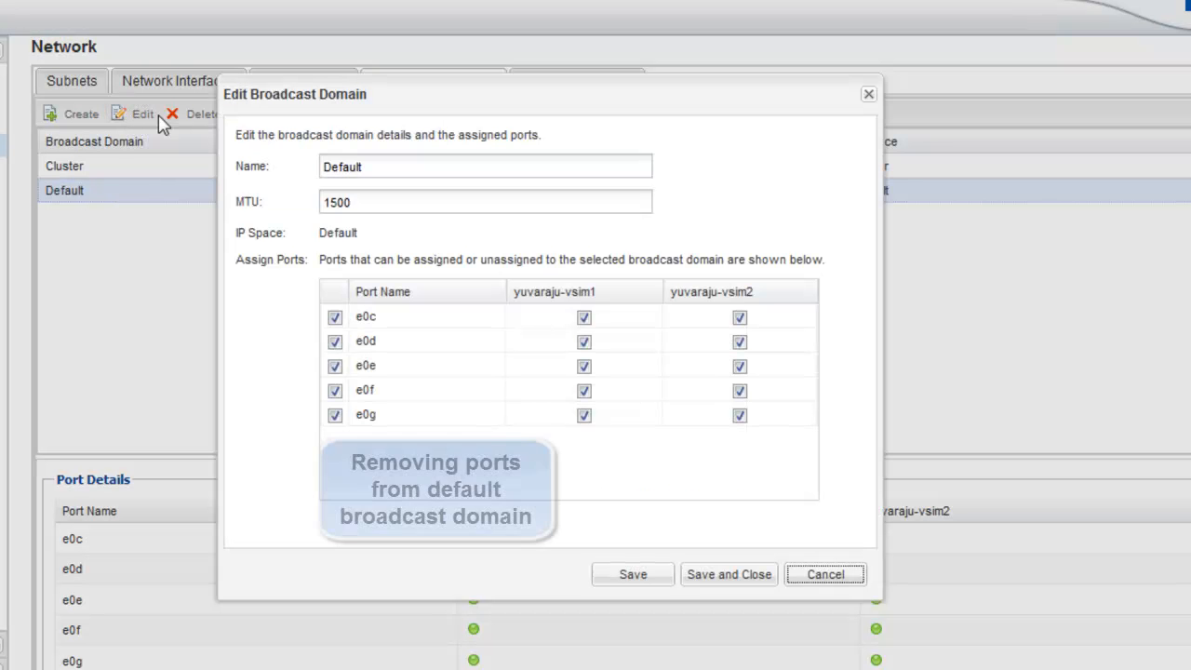
left_click(335, 341)
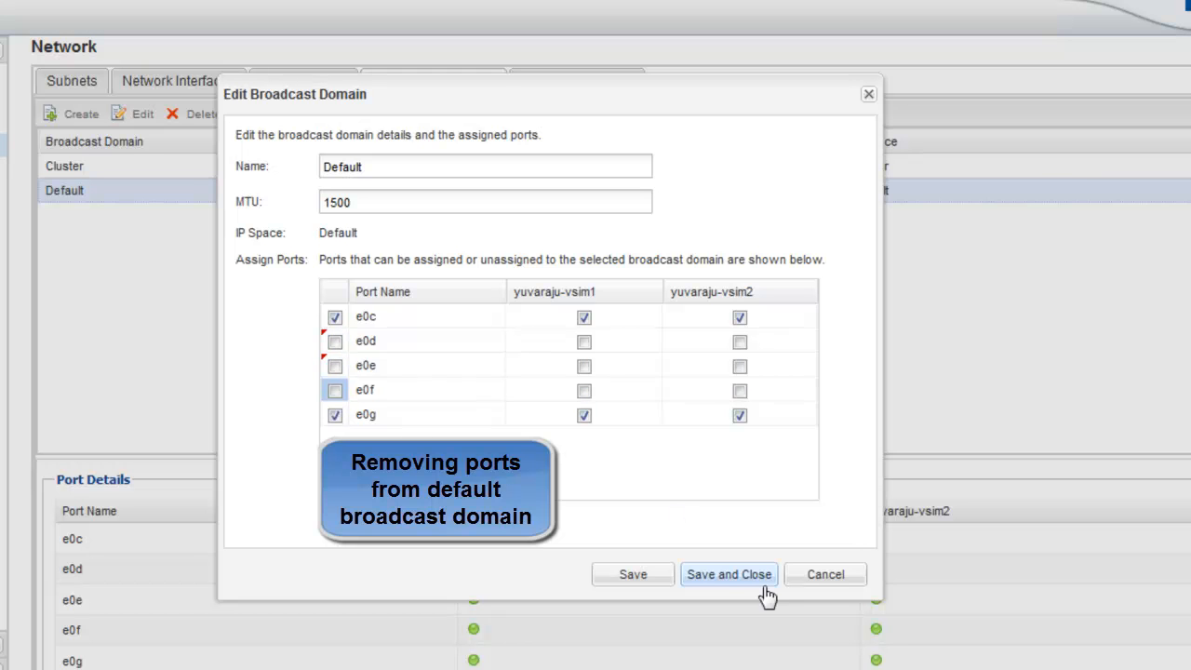
left_click(730, 574)
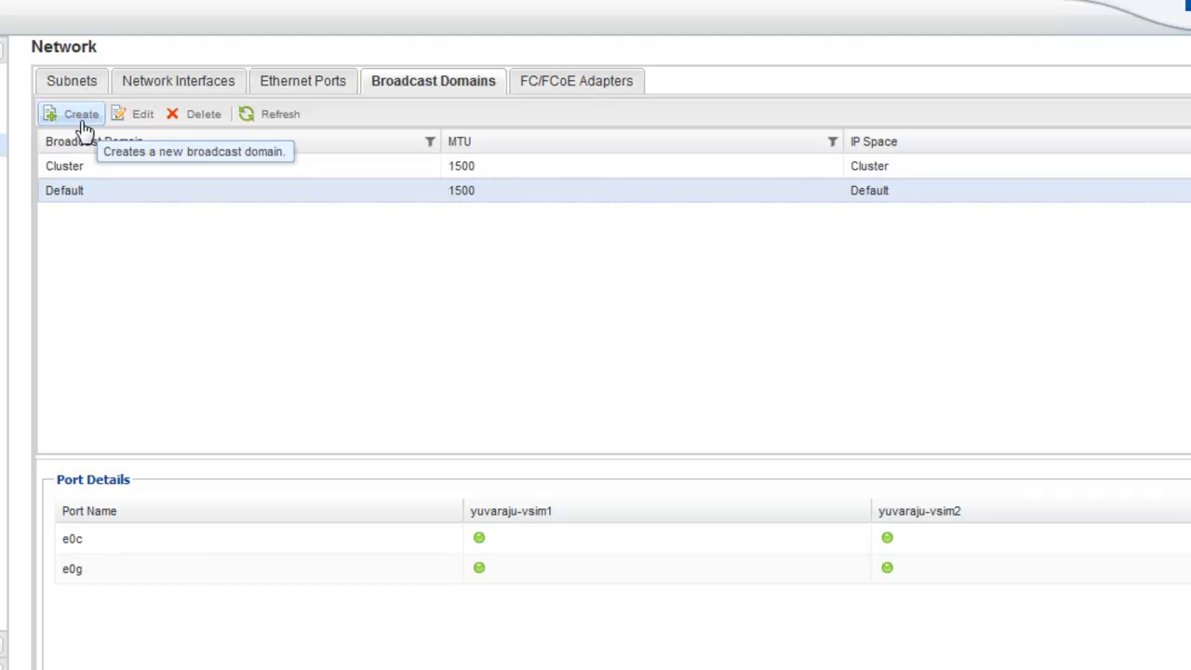
Create broadcast domain Financebd with MTU 1500, Default IP space and ports e0d, e0e, e0f.
left_click(71, 114)
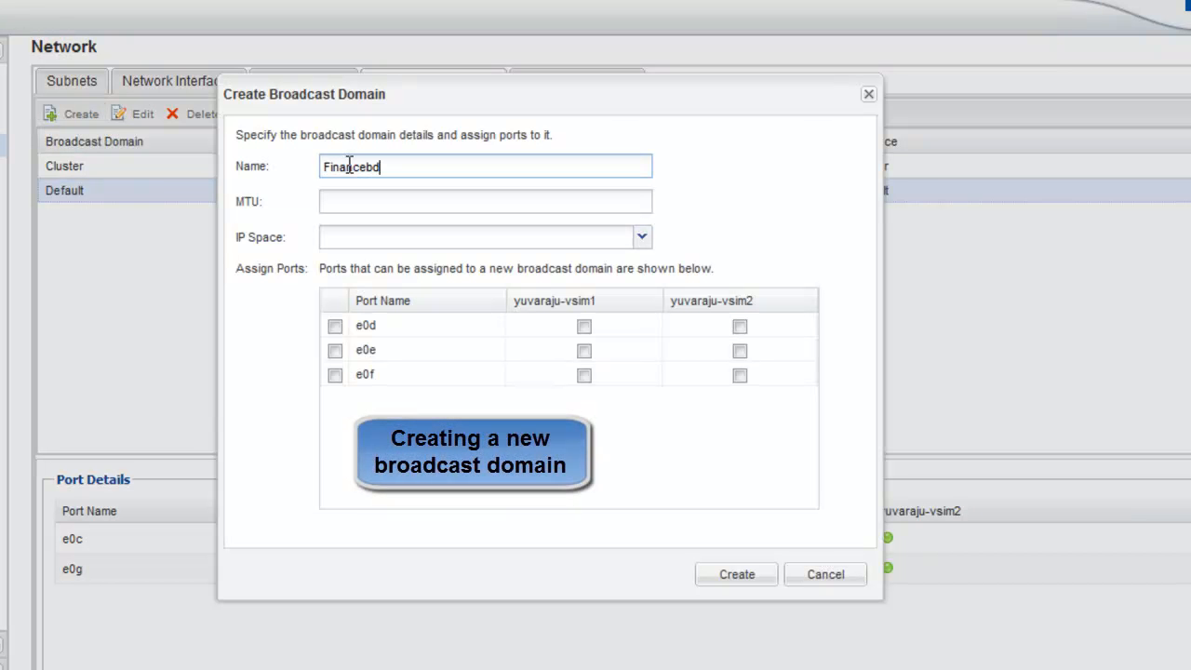
left_click(484, 201)
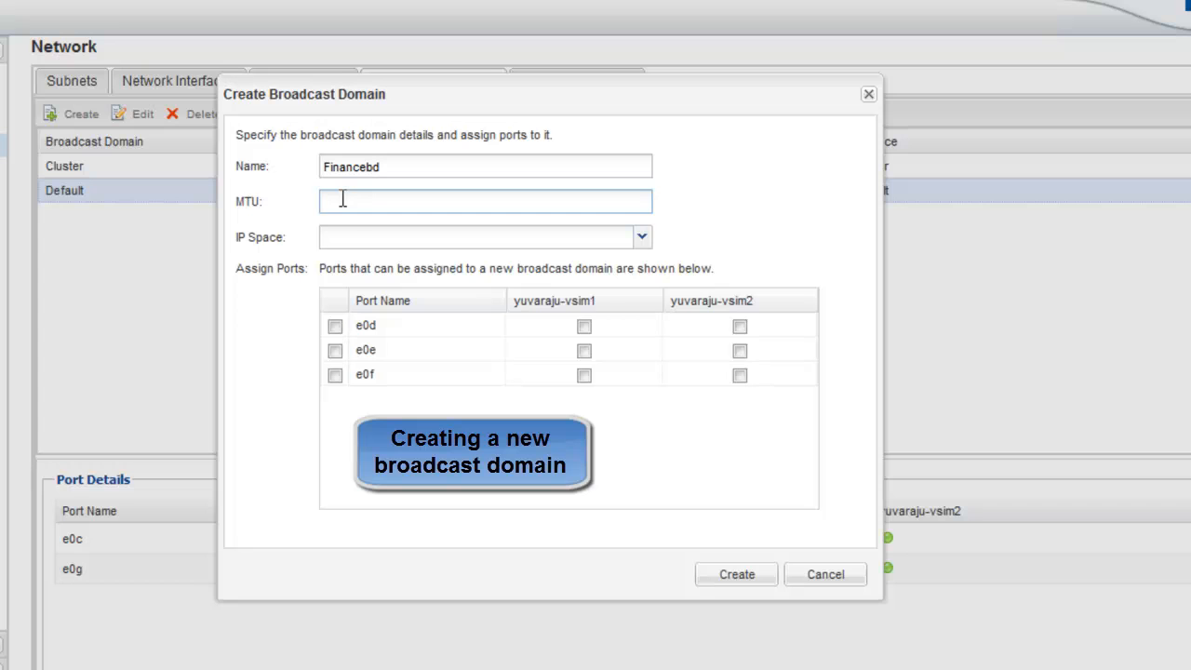
type("1500")
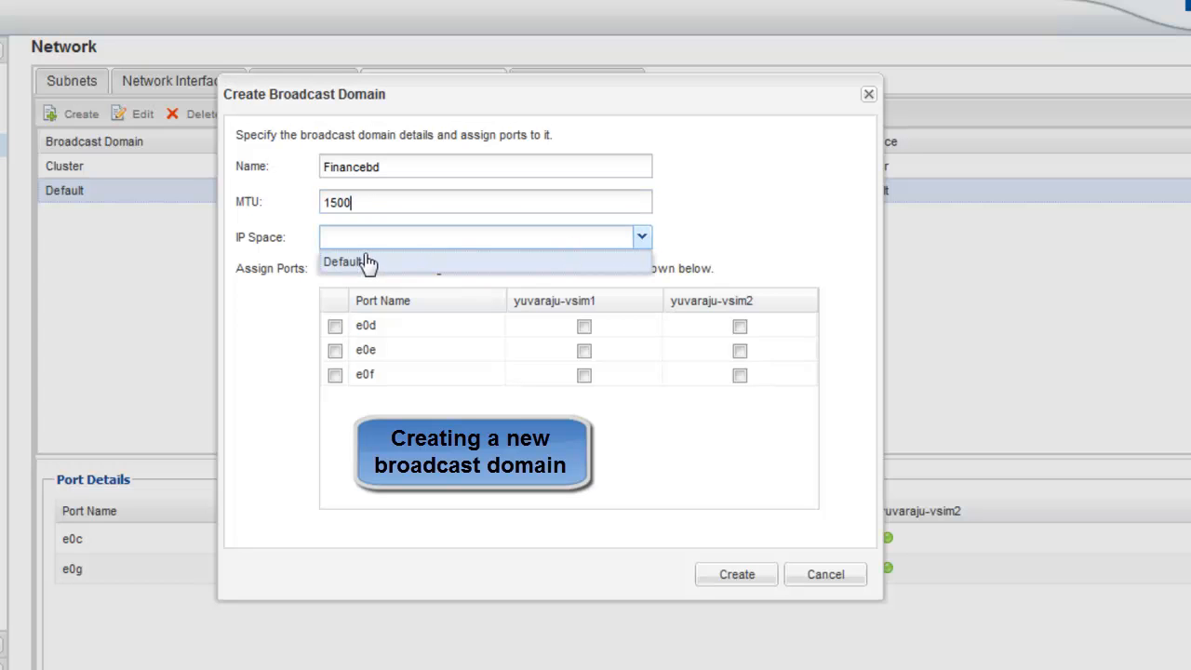
left_click(346, 261)
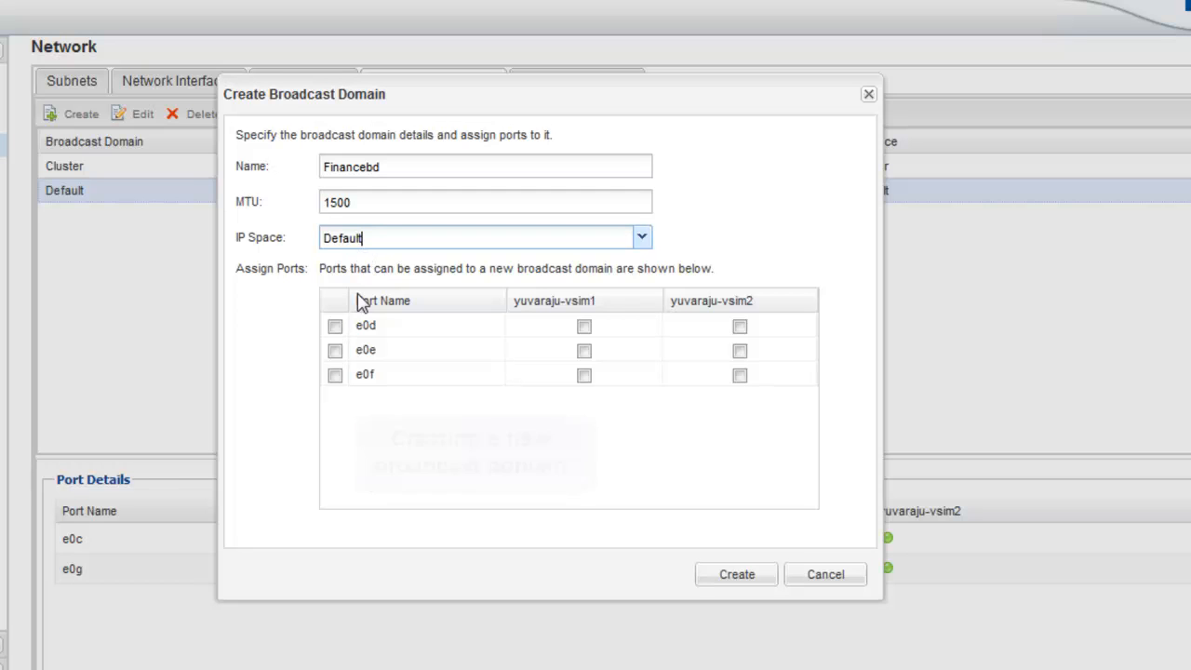
left_click(335, 326)
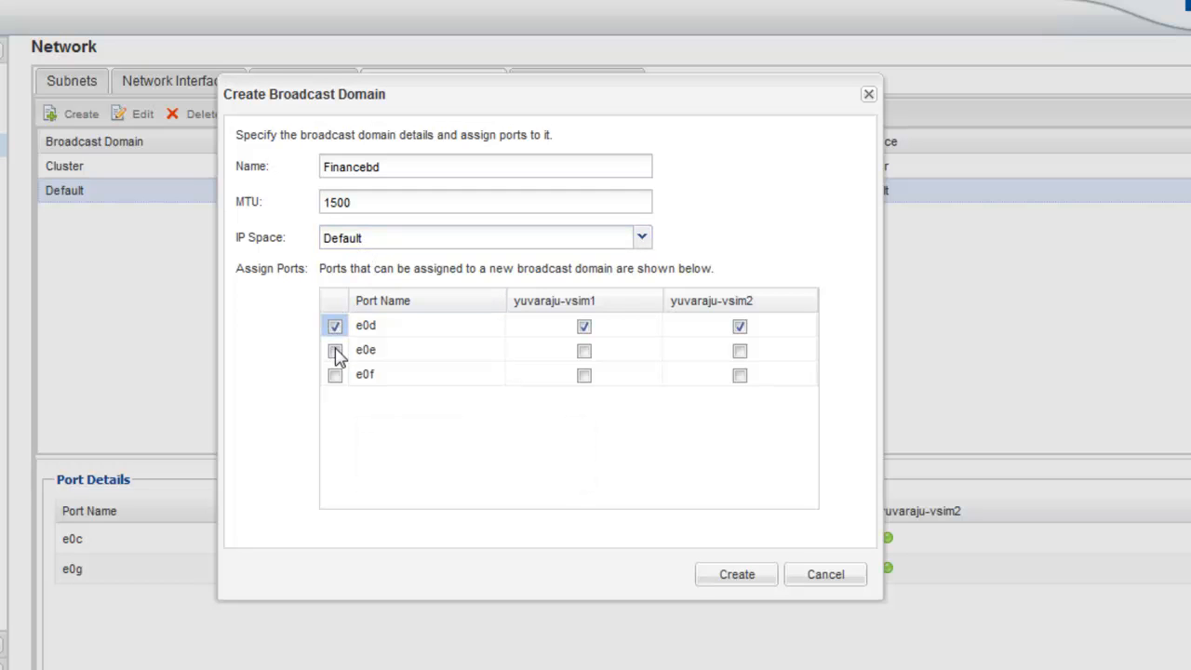
left_click(335, 374)
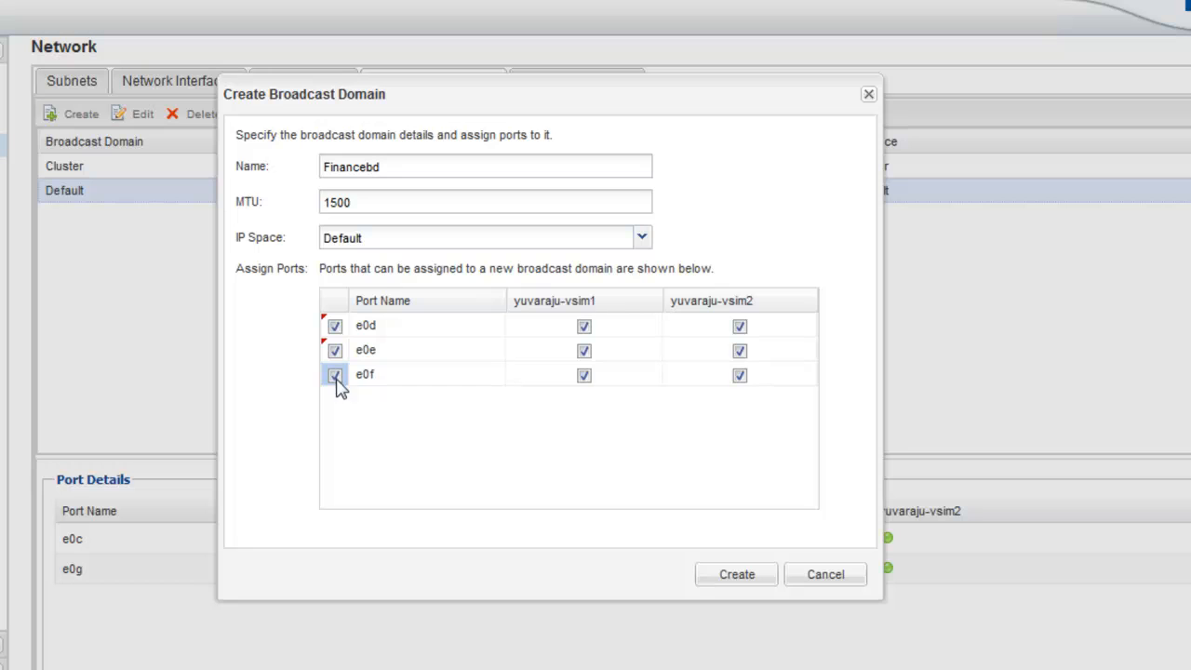
left_click(735, 573)
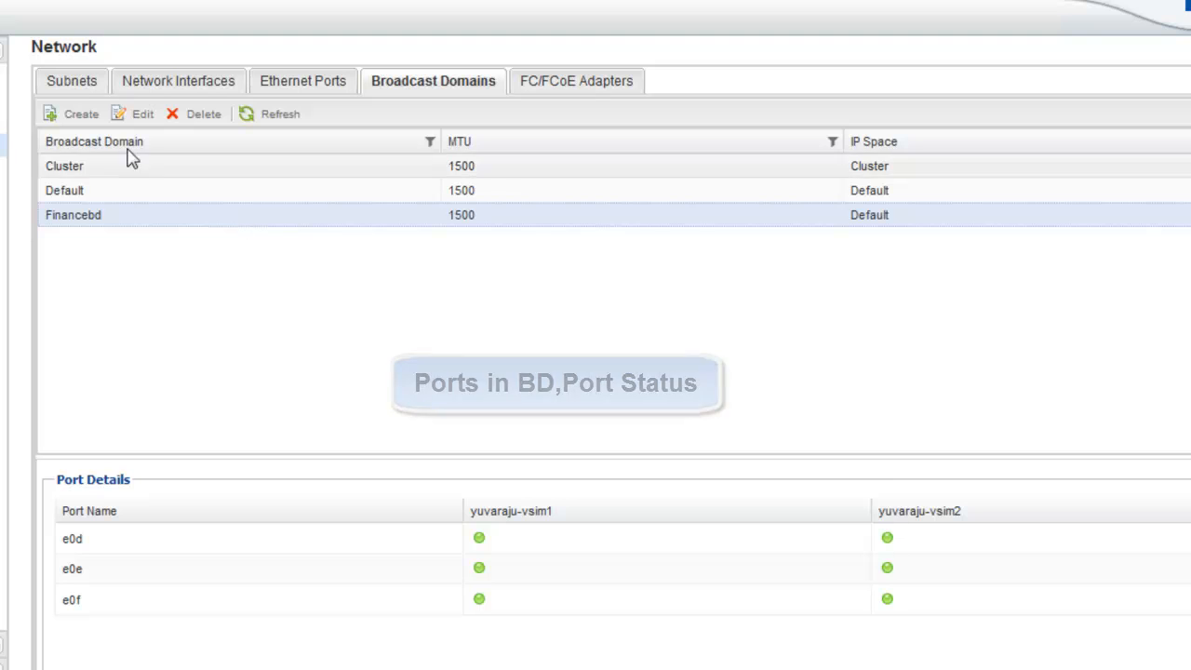
left_click(71, 82)
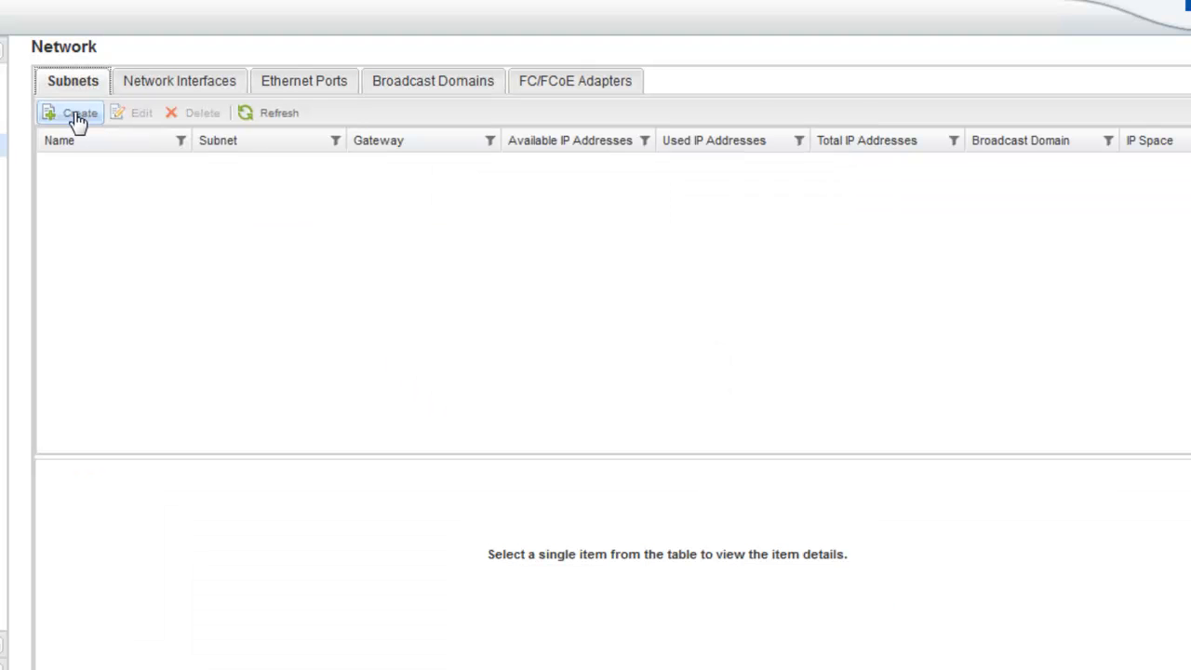
Enter FinanceSubnet with addresses 10.238.22.126-10.238.22.128 and gateway 10.238.0.1.
left_click(78, 113)
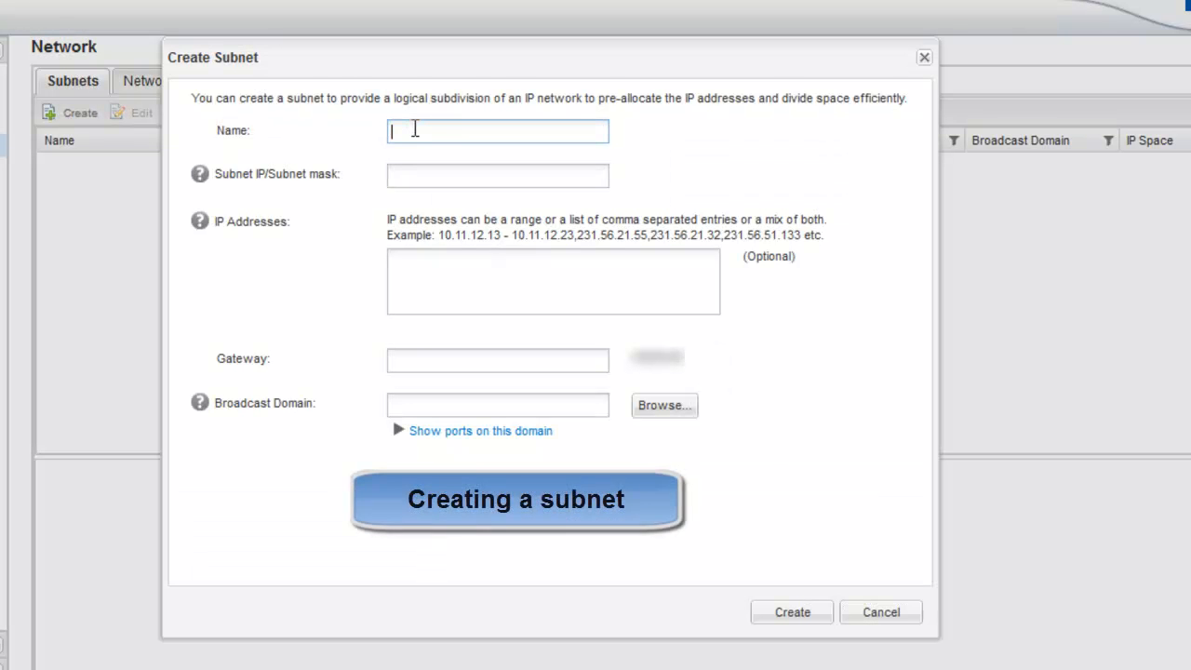
type("FinanceSubnet")
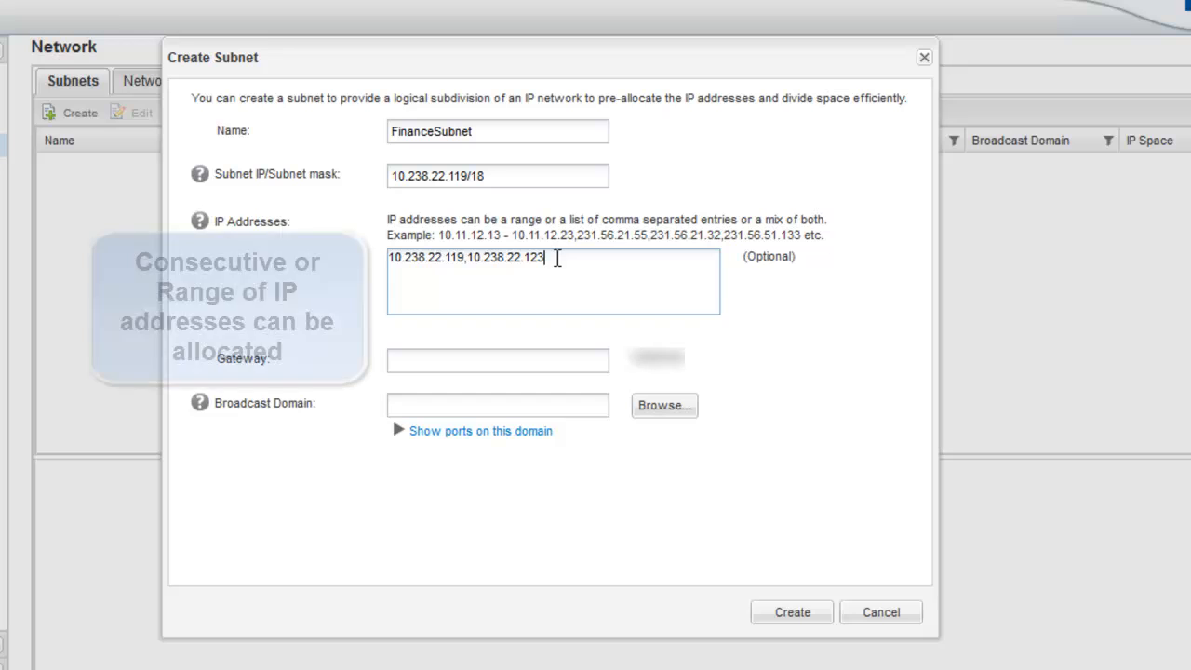
type(",10.238.22.126-10.238.22.128")
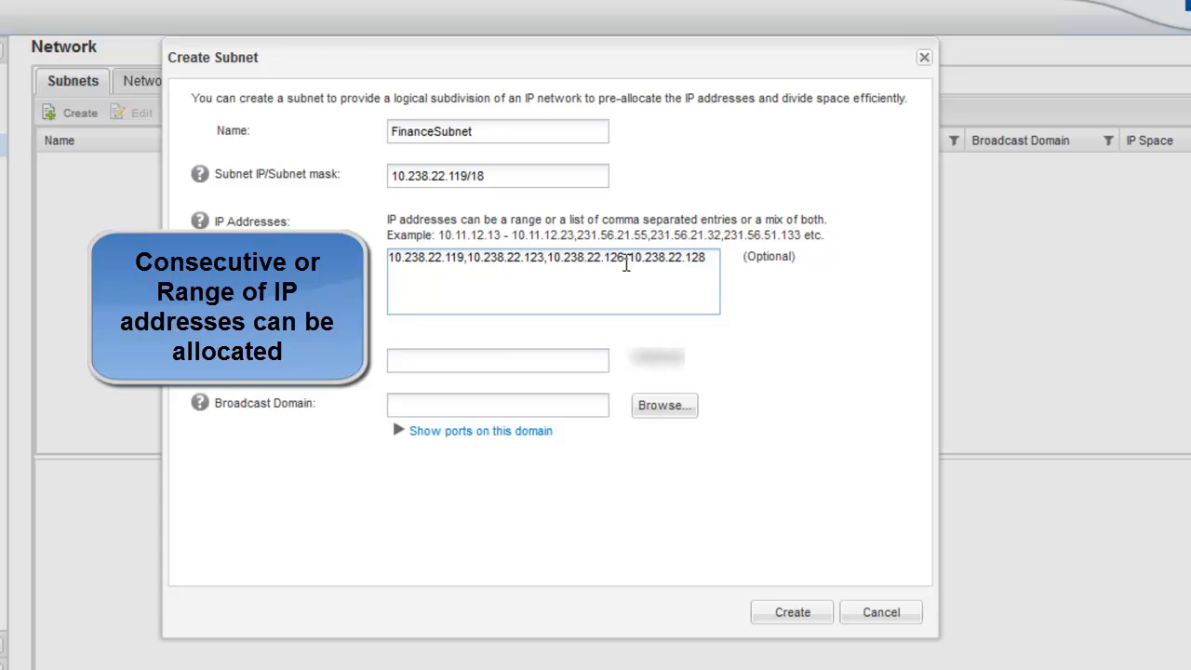
type("10.238.0.1")
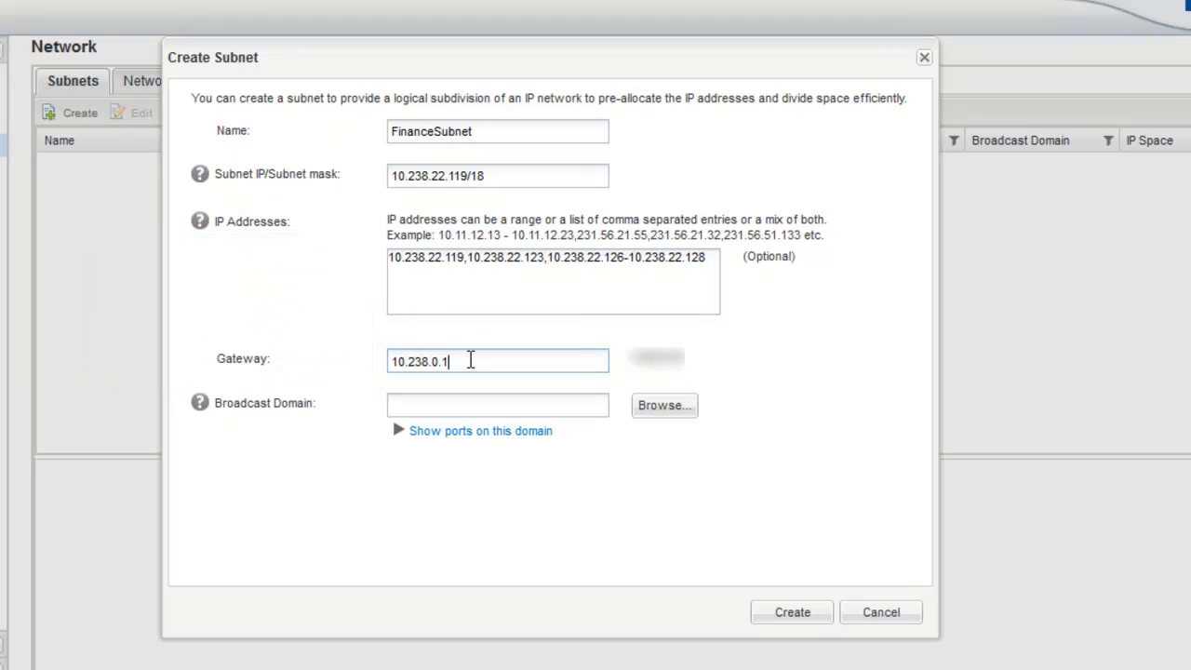
Assign the subnet to the Financebd broadcast domain and create FinanceSubnet.
left_click(499, 405)
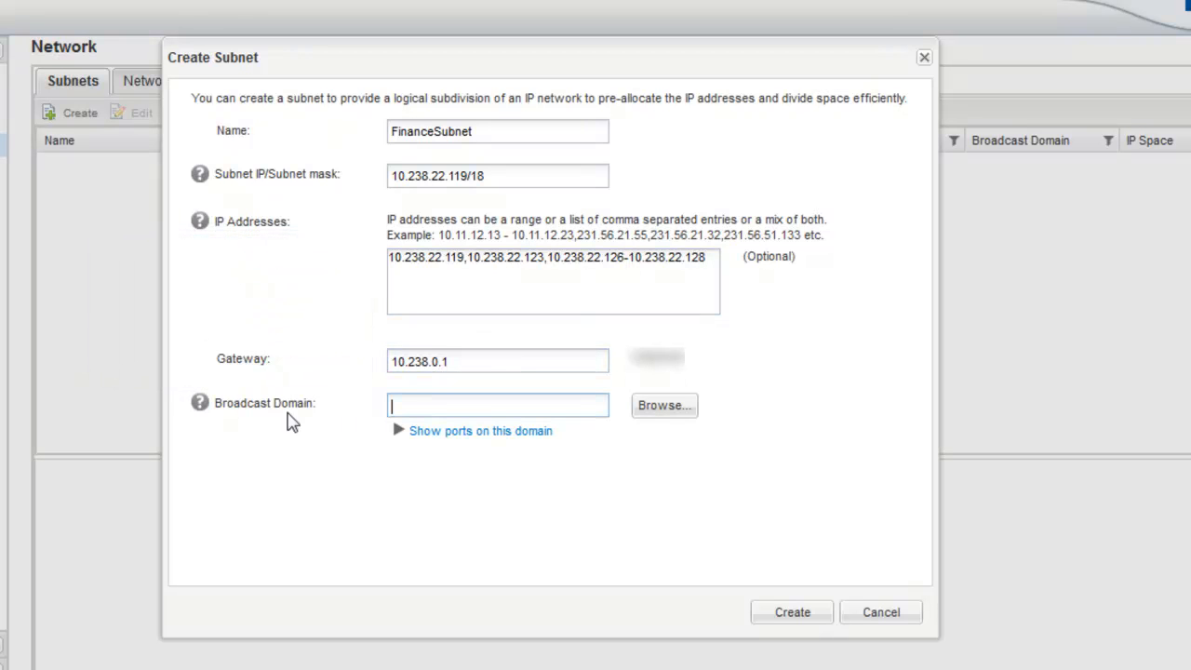
left_click(663, 406)
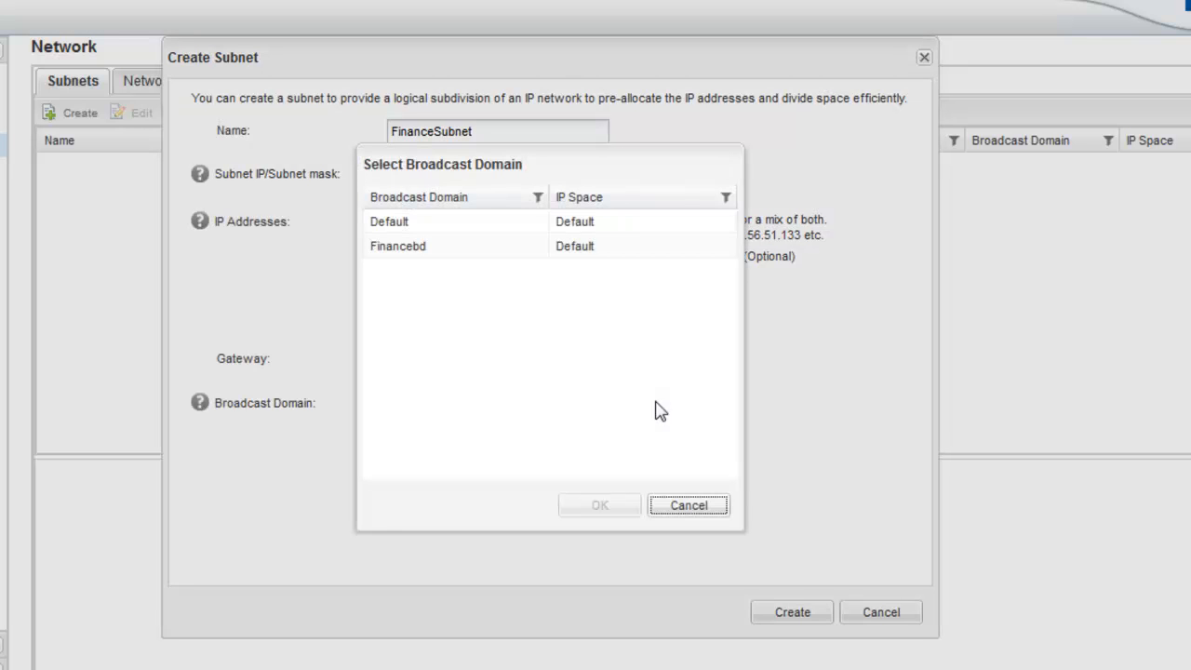
left_click(399, 246)
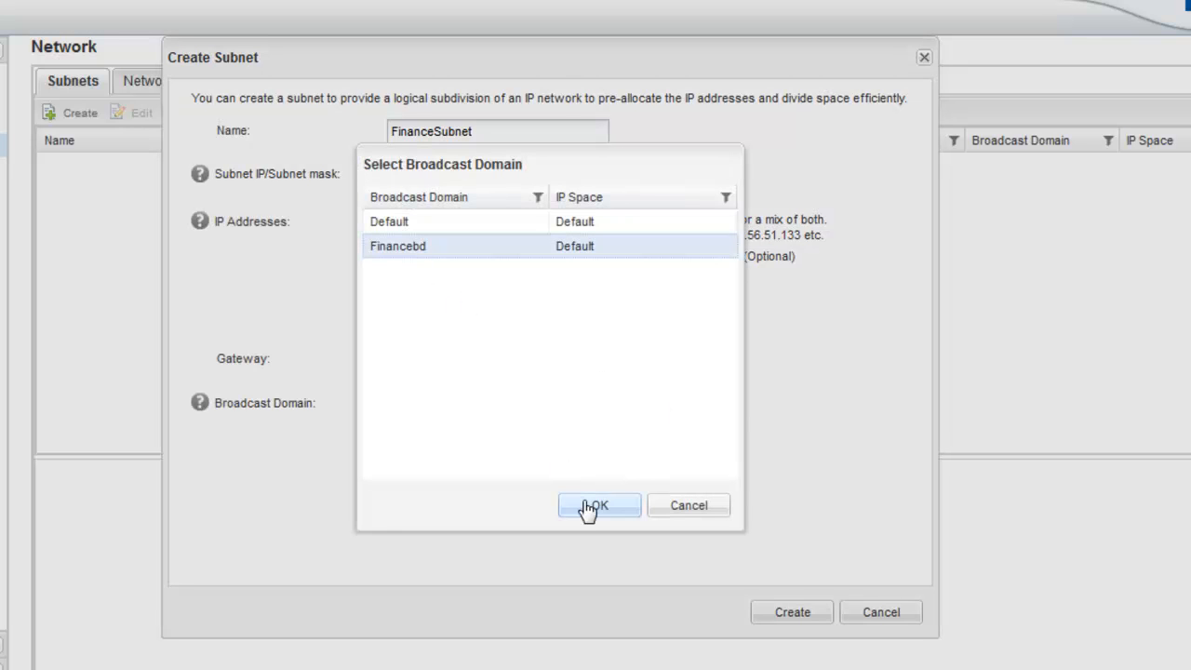
left_click(599, 506)
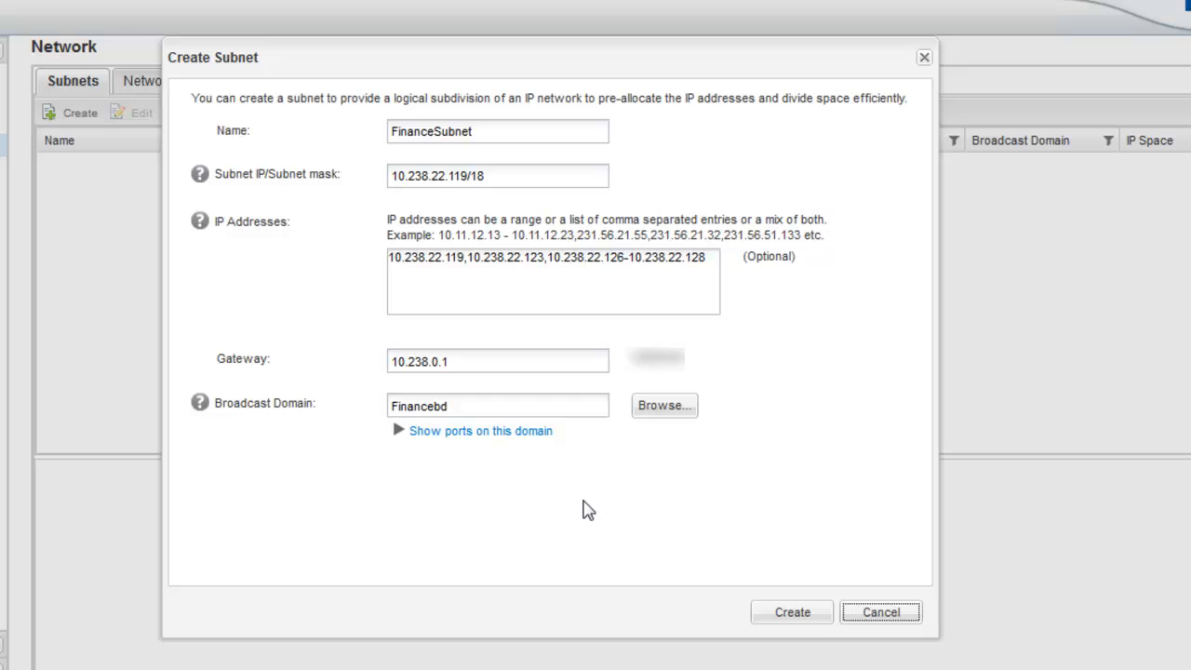
left_click(791, 610)
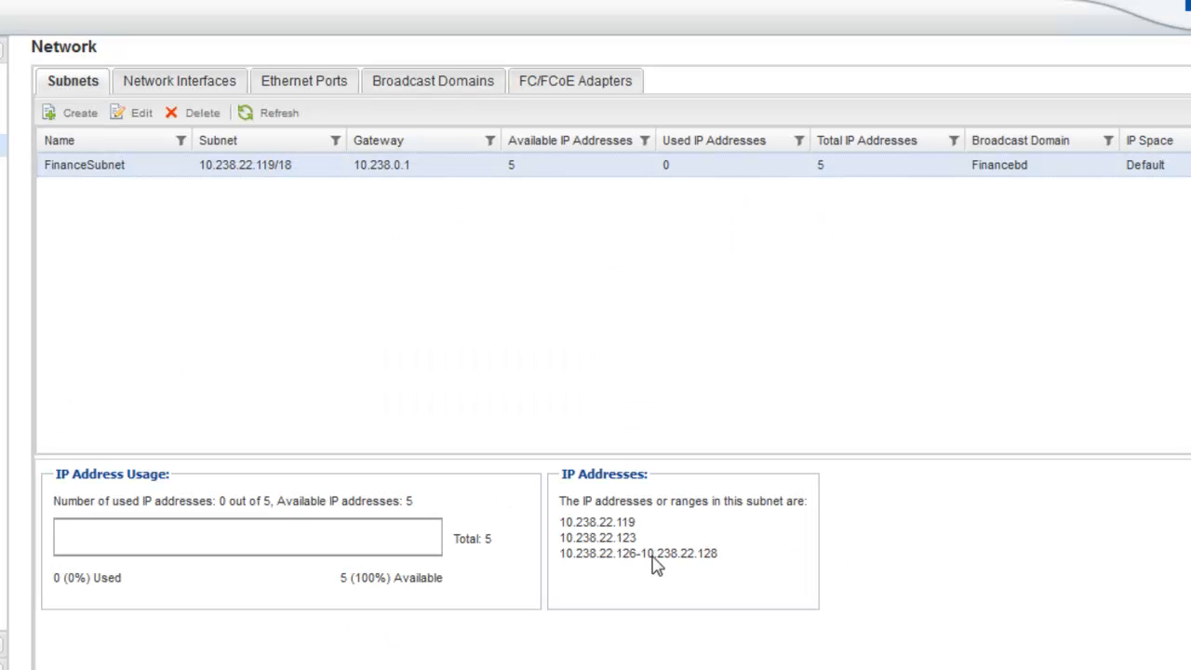
mouse_move(430, 177)
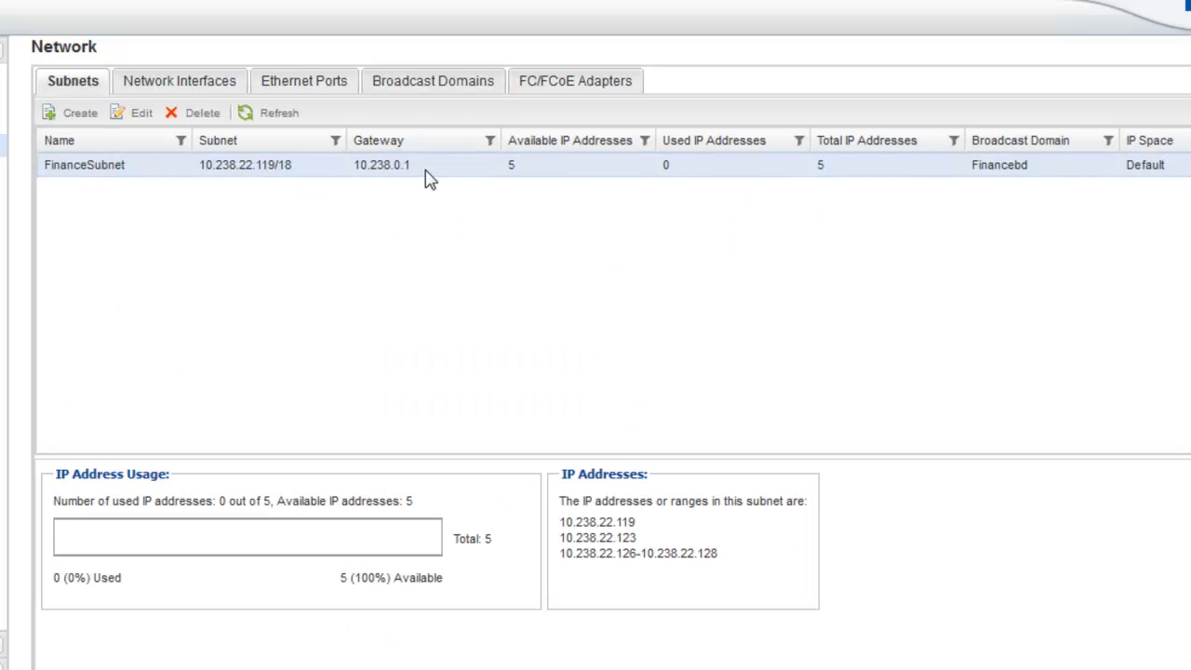
mouse_move(665, 196)
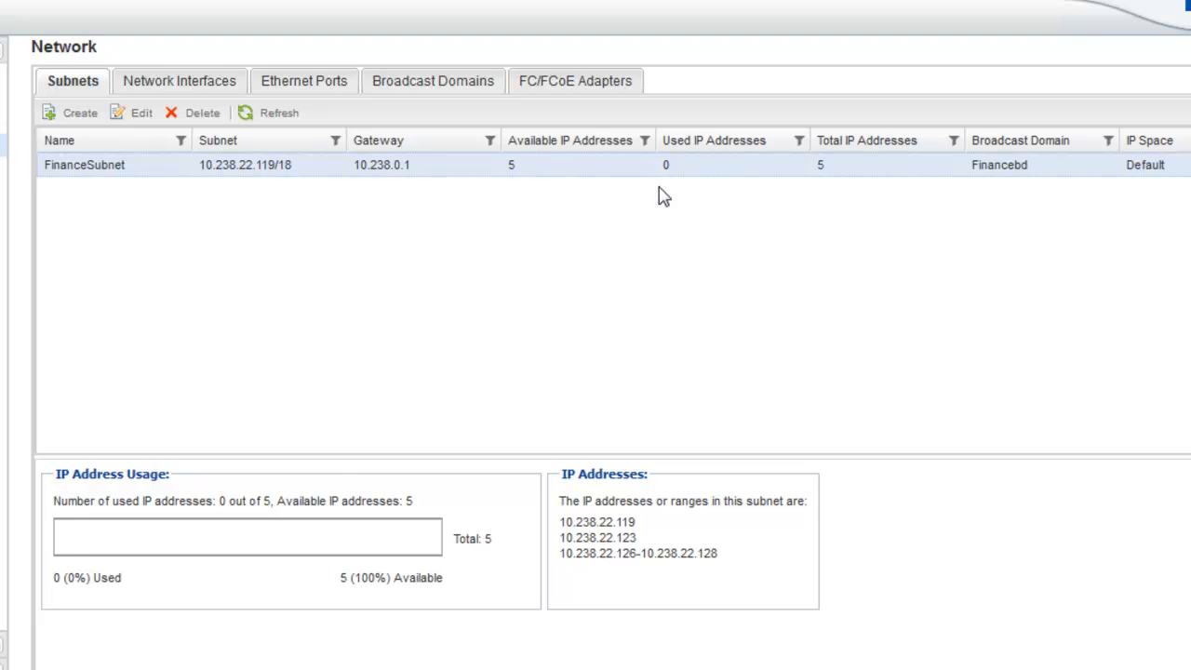
mouse_move(621, 507)
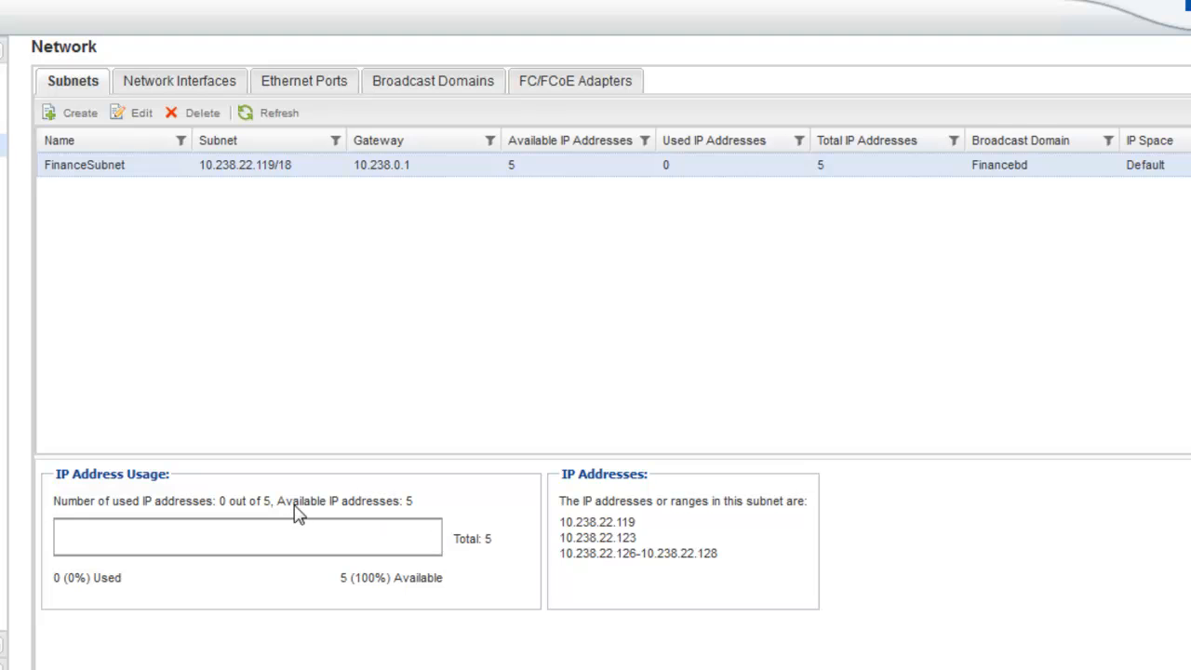
Show the cluster's Network Interfaces list with cluster and management interfaces.
left_click(179, 82)
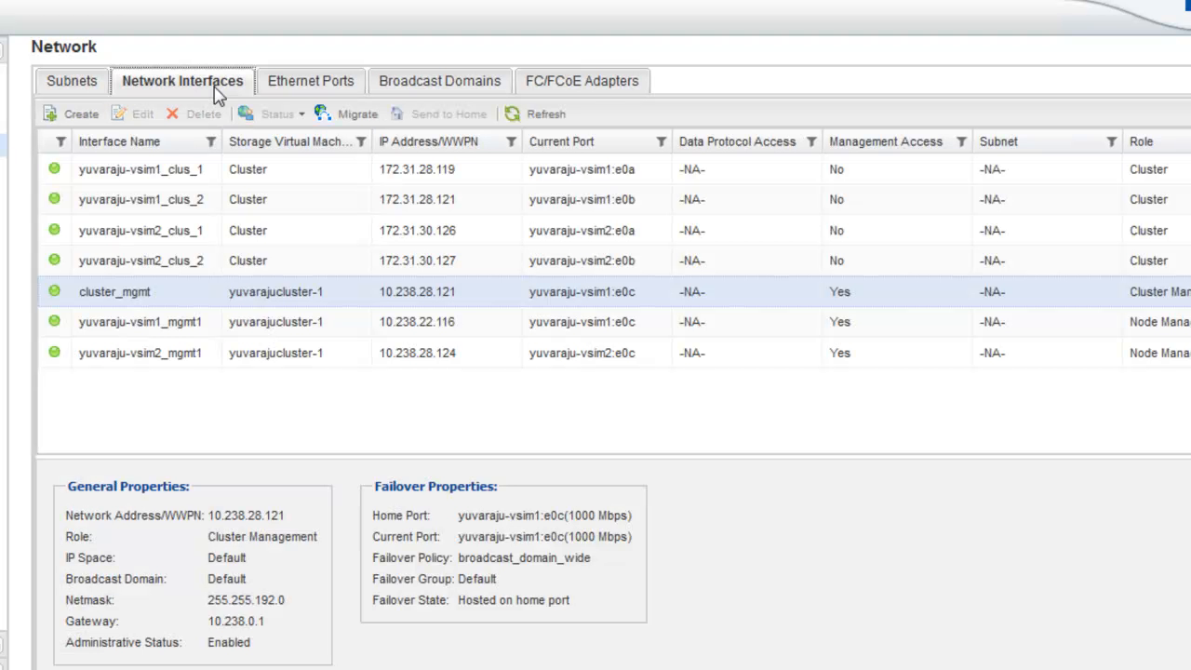
Review the Ethernet ports' domains, then the FC/FCoE adapters, all ten online.
left_click(309, 82)
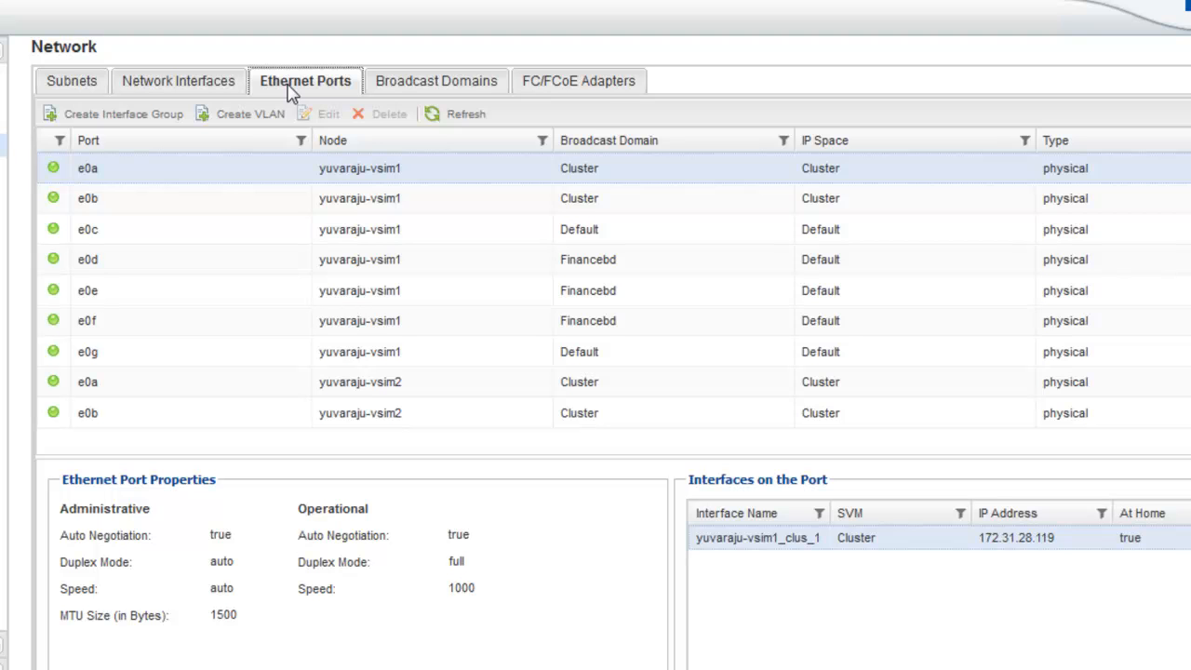
mouse_move(544, 93)
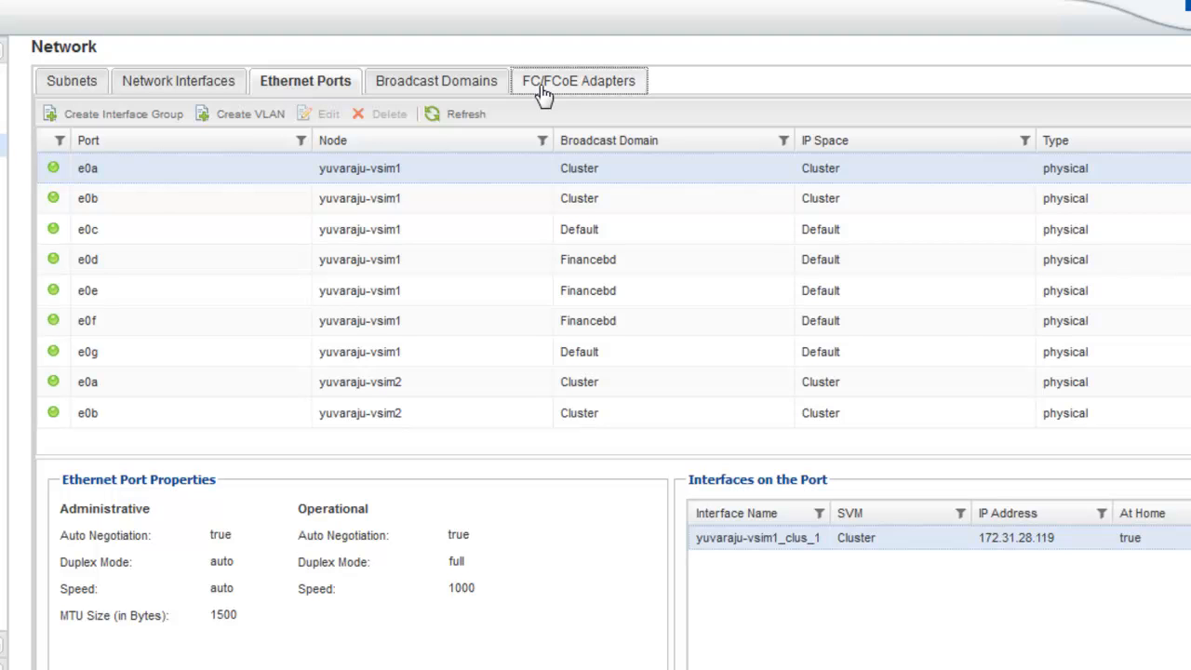
left_click(577, 80)
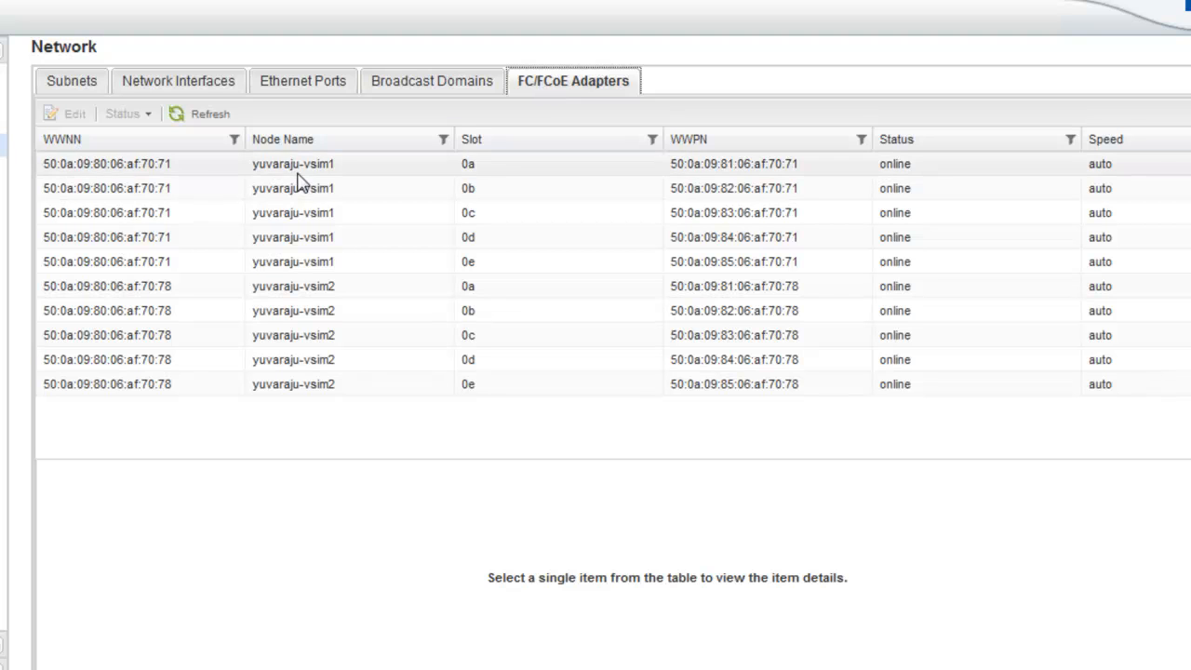